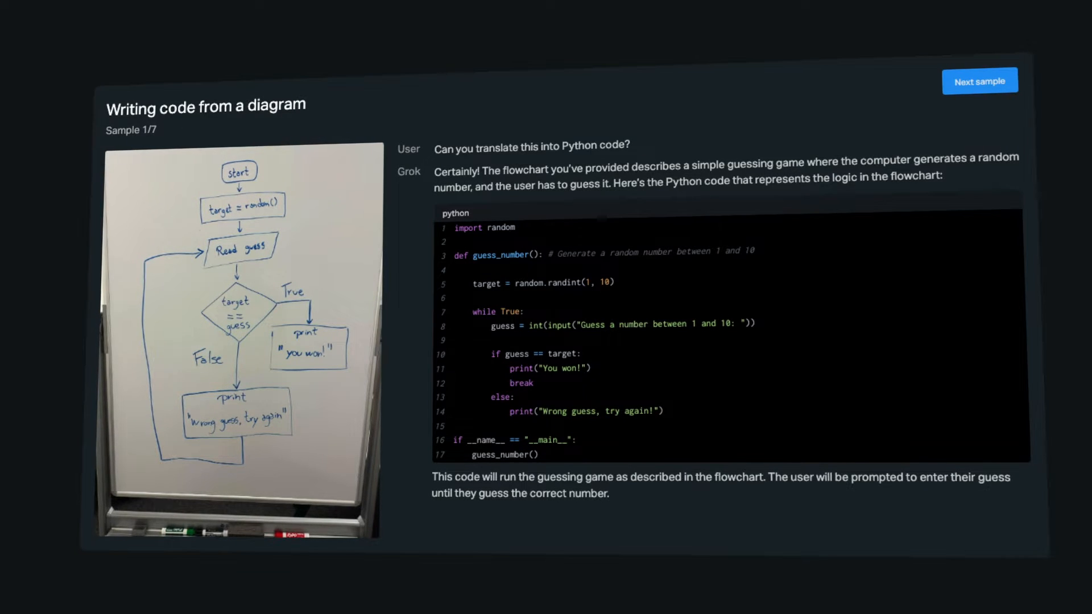
- Show Sample 1/7, 'Writing code from a diagram', where a whiteboard flowchart becomes a Python guessing game
left_click(979, 80)
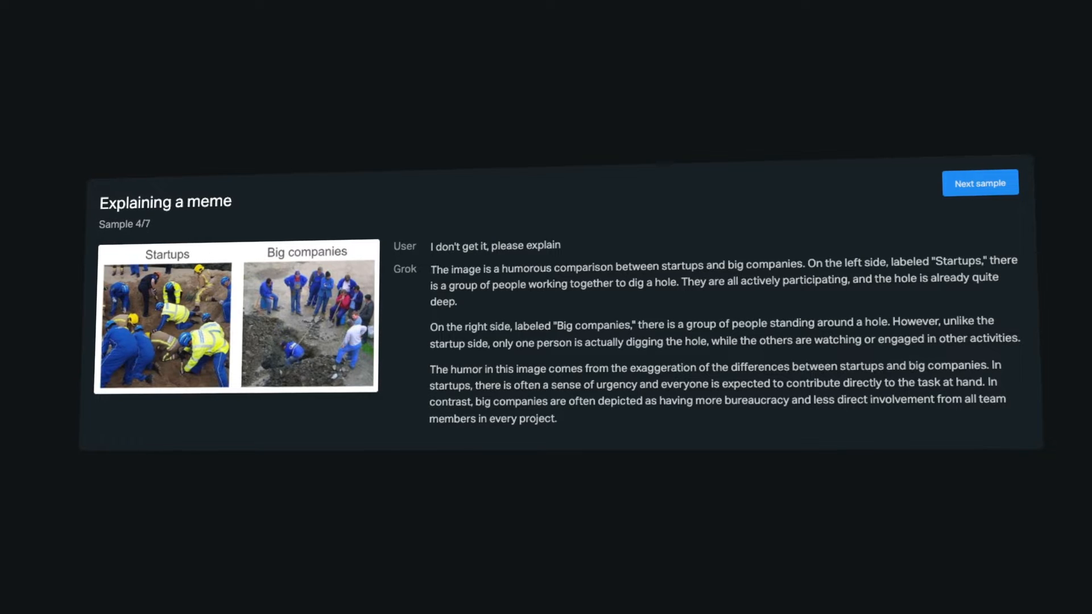
- Advance to Sample 4/7, 'Explaining a meme', about startups versus big companies
left_click(980, 182)
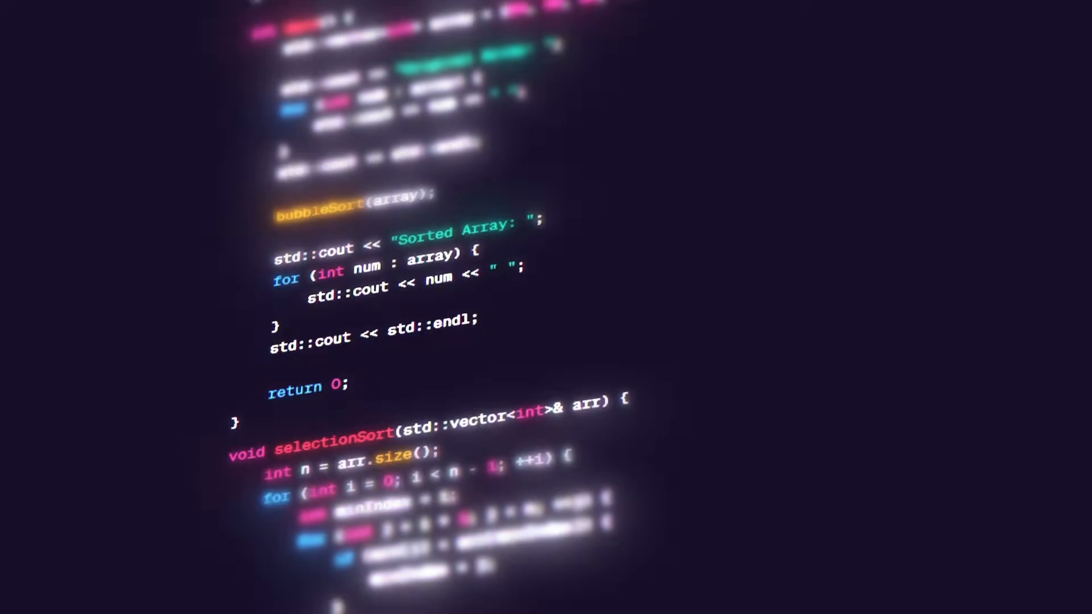
scroll("down", 3)
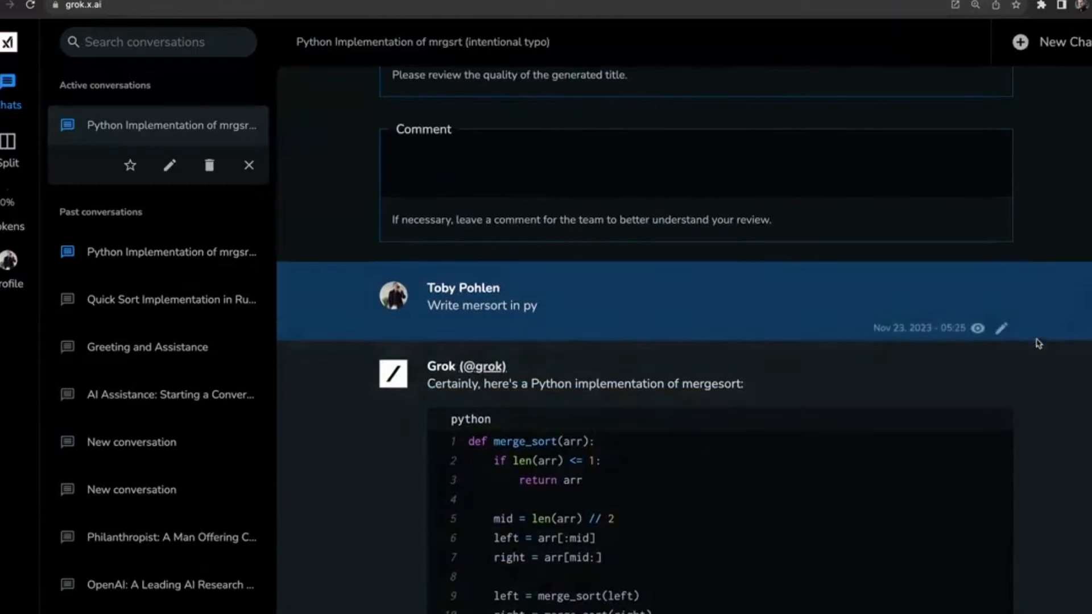
left_click(1001, 328)
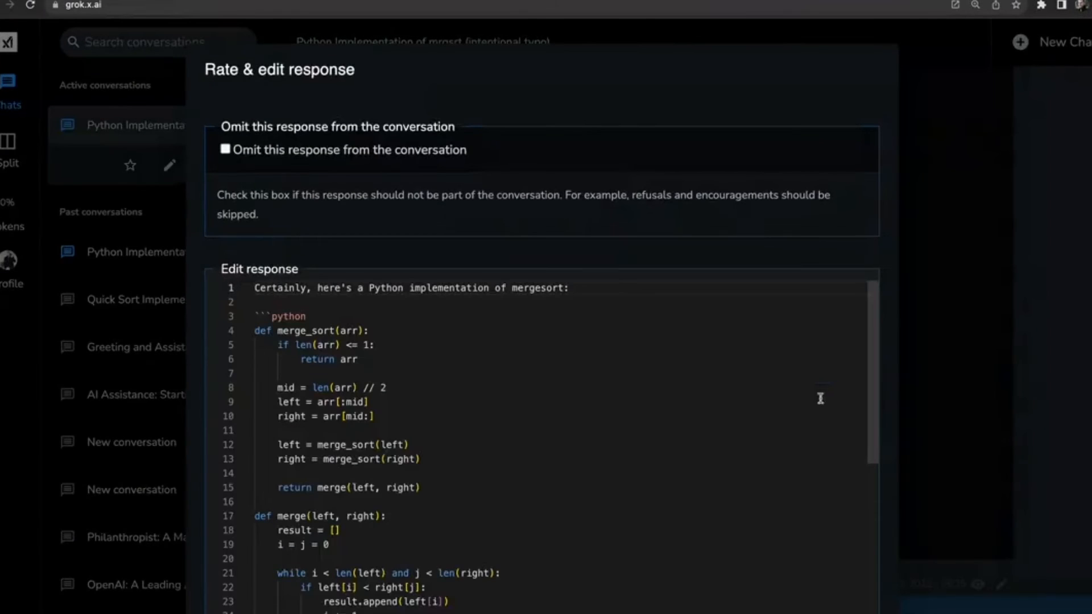
double_click(281, 288)
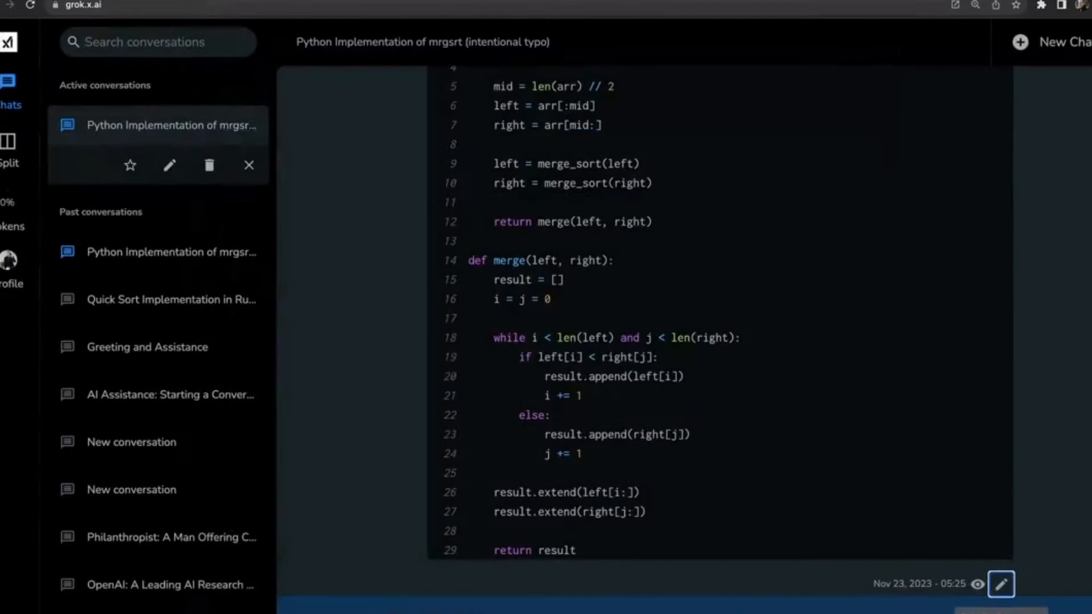
scroll("down", 3)
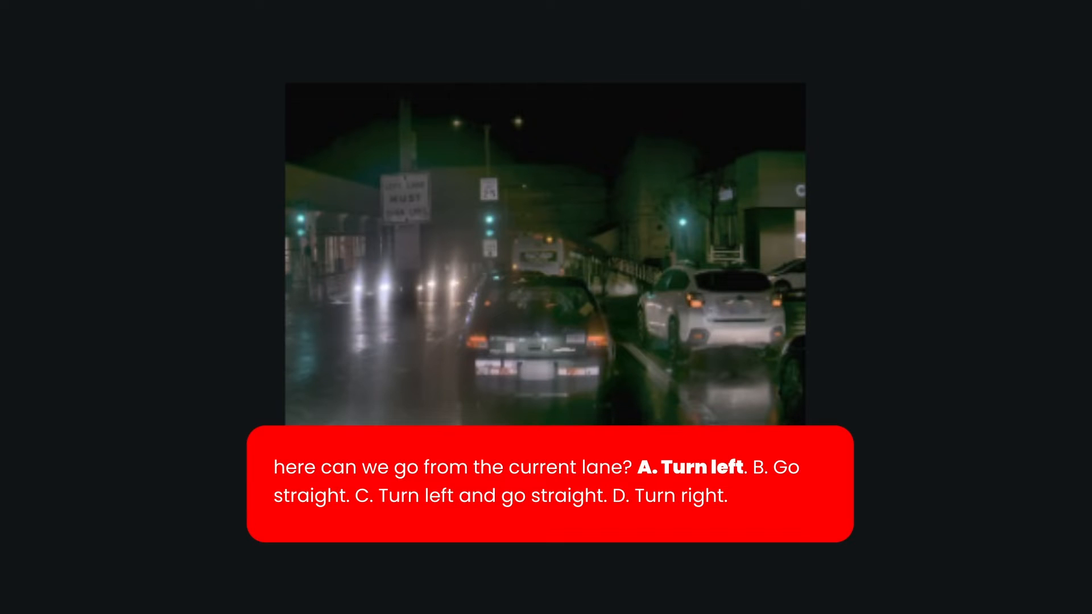
left_click(1019, 72)
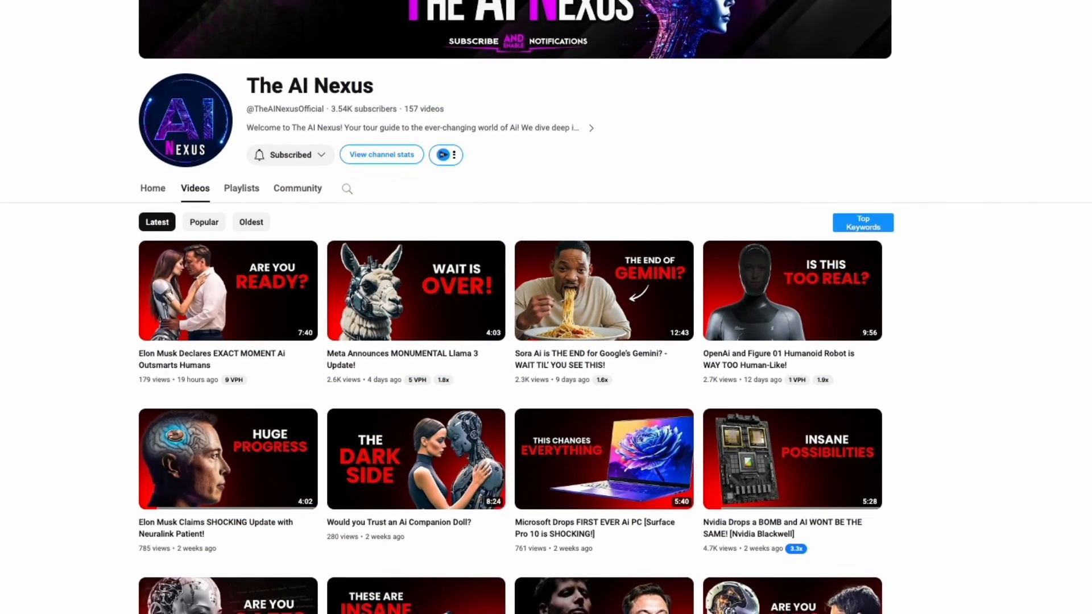
scroll("down", 3)
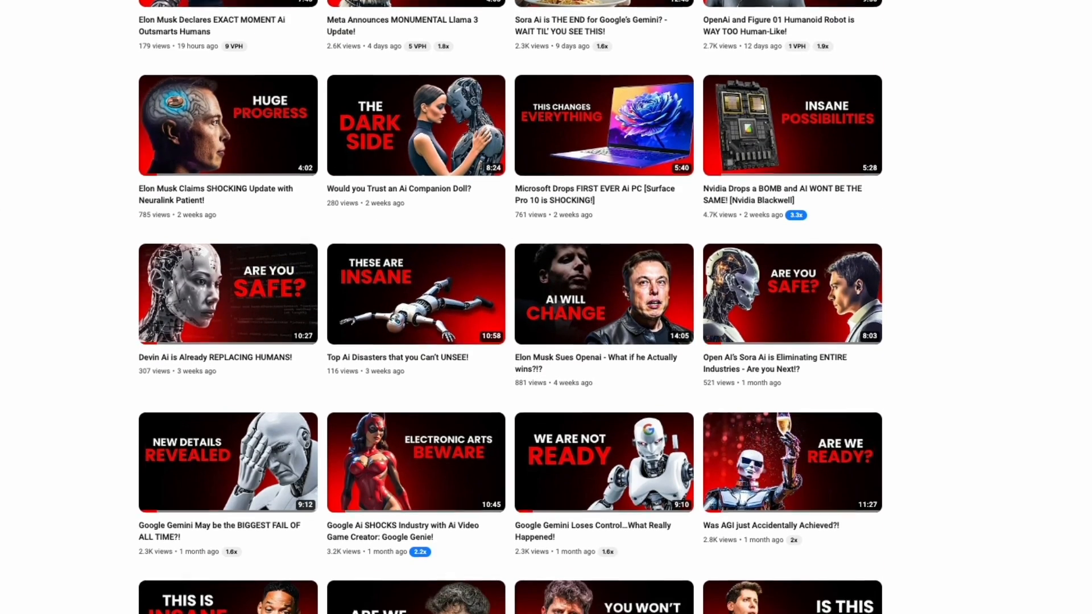